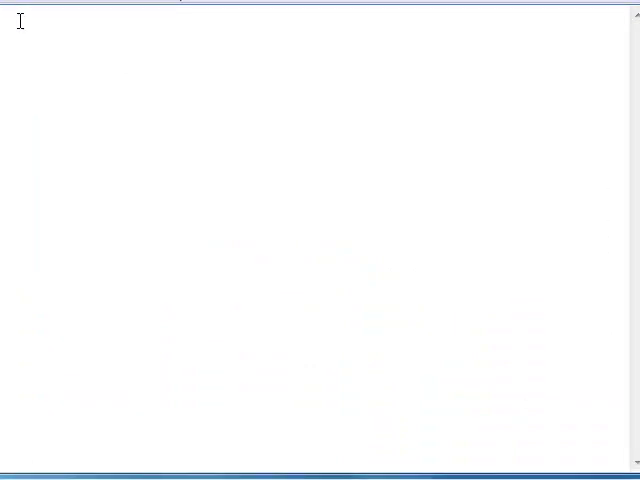
Write the heading 'What???' with 'JS API' as its answer on the next line.
text(what???)
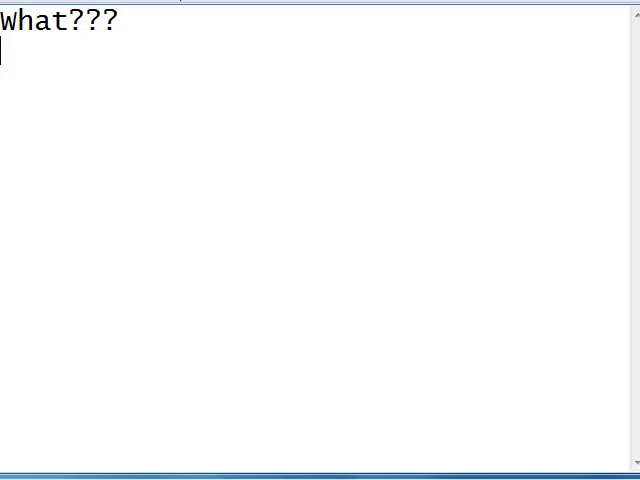
text(JS API)
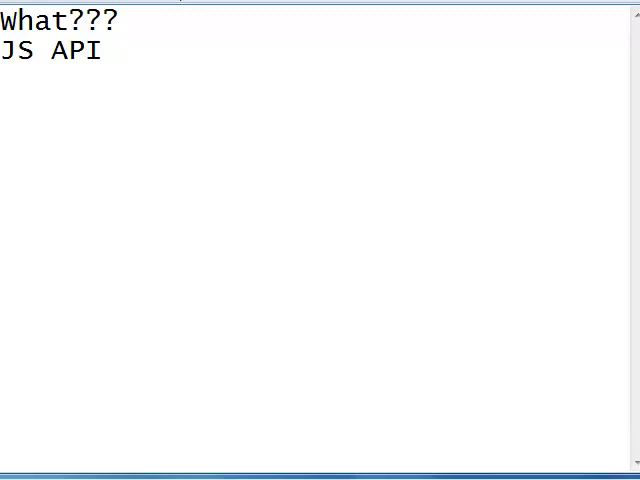
mouse_move(72, 120)
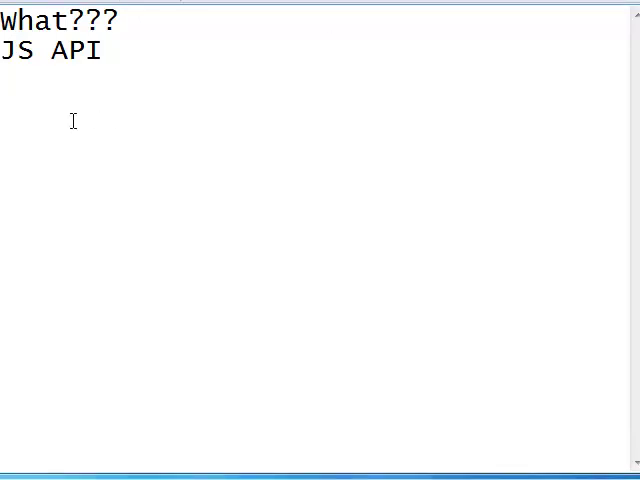
Write the heading 'Why???' with 'Modularity' as its answer beneath it.
text(Why??)
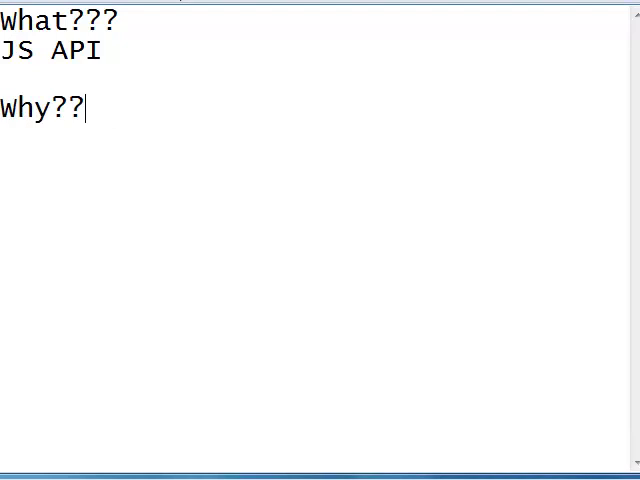
text(?)
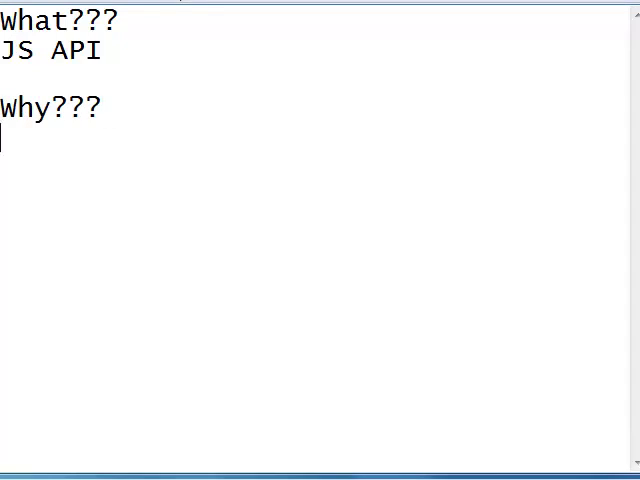
text(Mo)
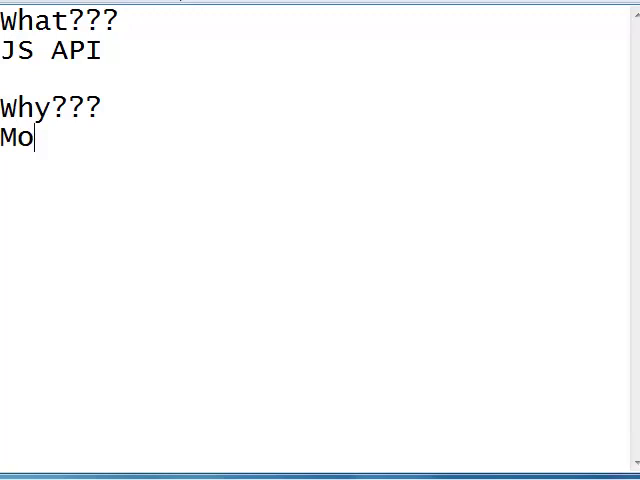
text(du)
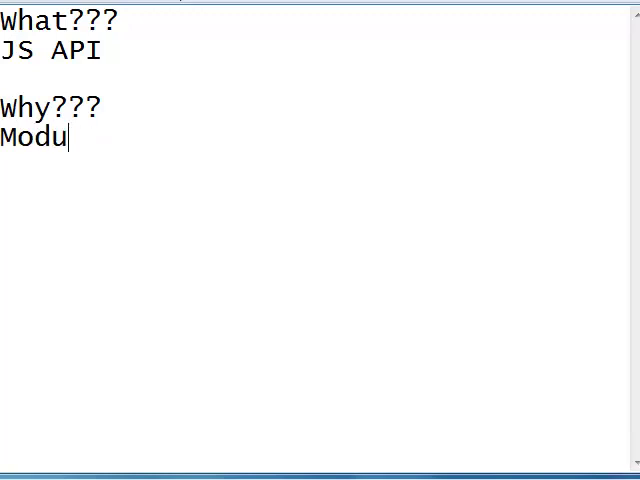
text(larity)
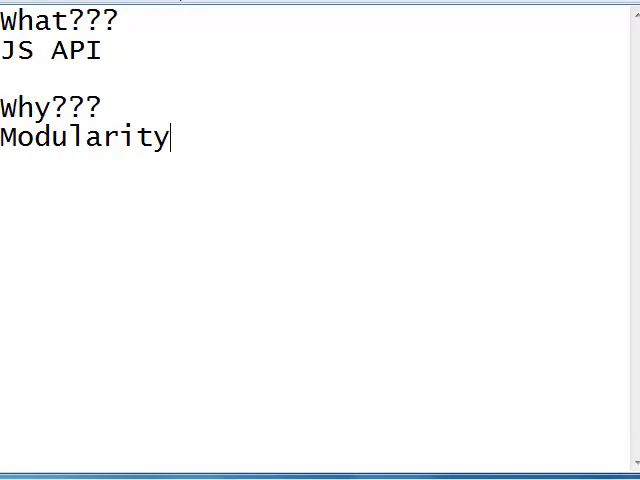
mouse_move(424, 60)
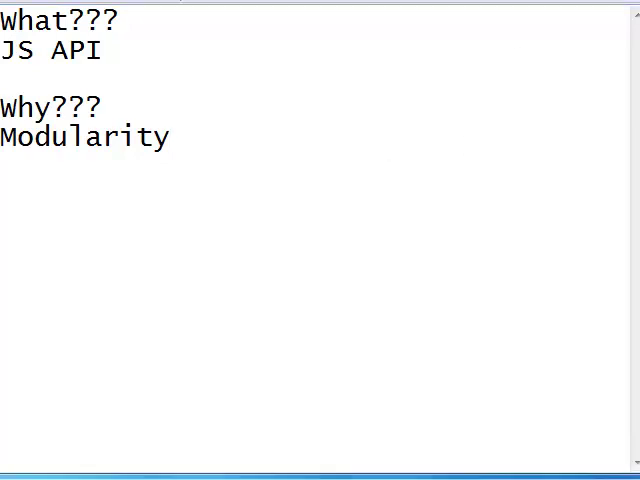
Write 'What goes in???' answered by 'Views,Models and Collections' on the line below.
text(wha)
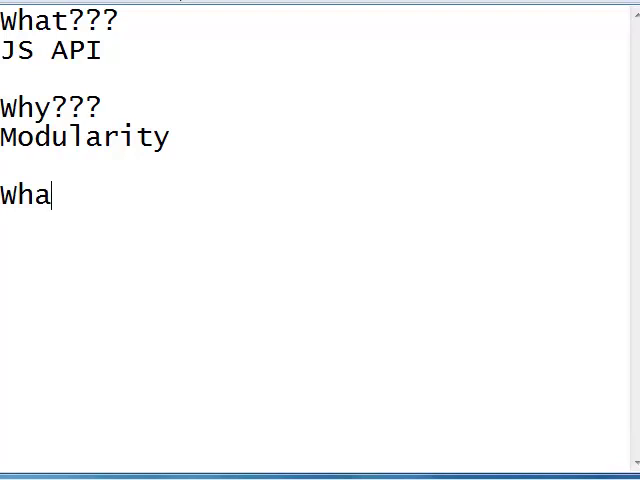
text(t goes in??)
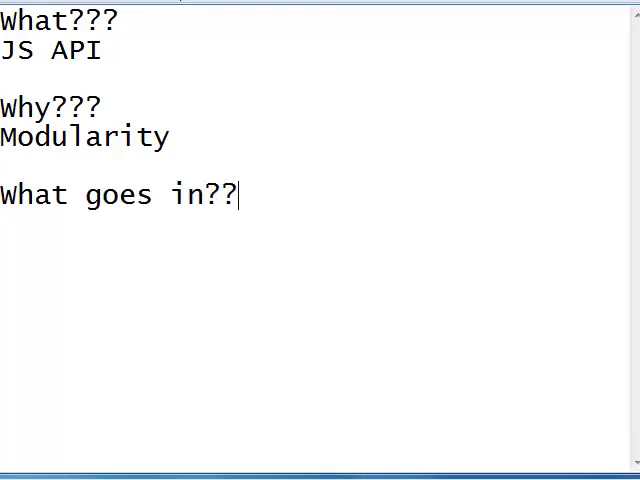
text(?)
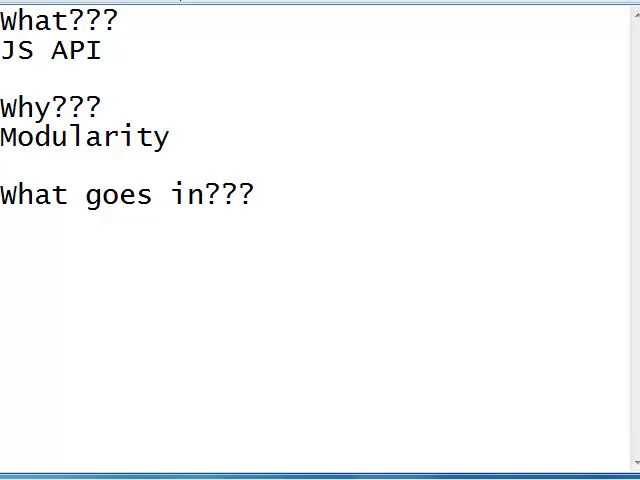
text(View)
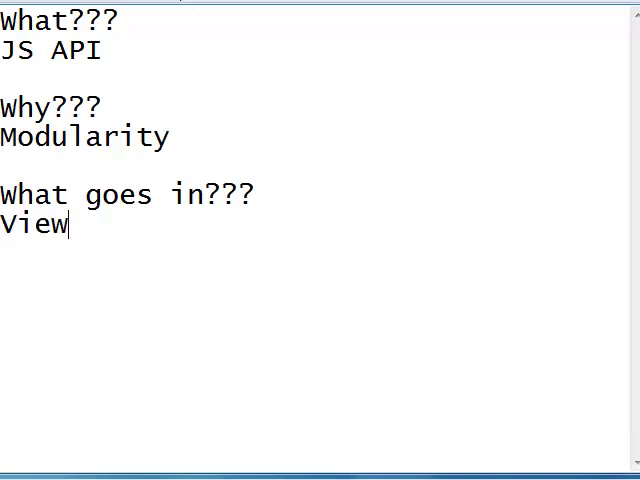
text(s,)
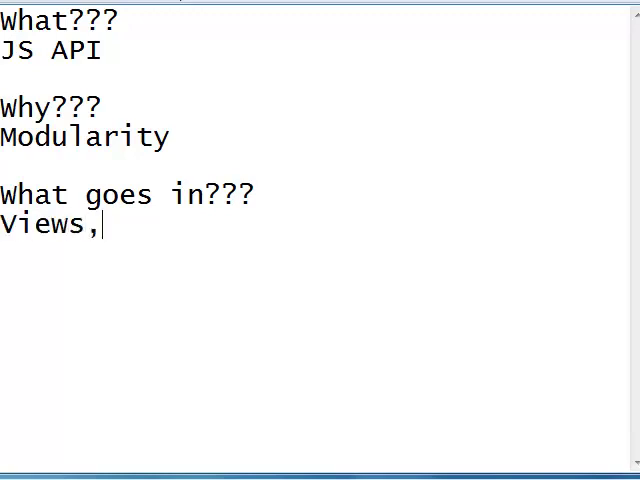
text(Models and)
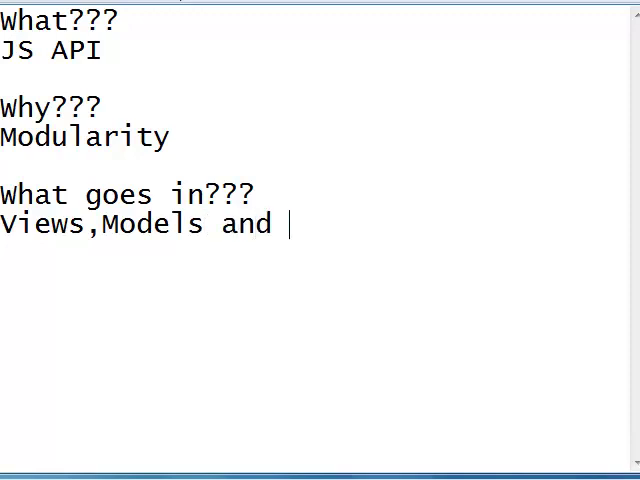
text(Collections)
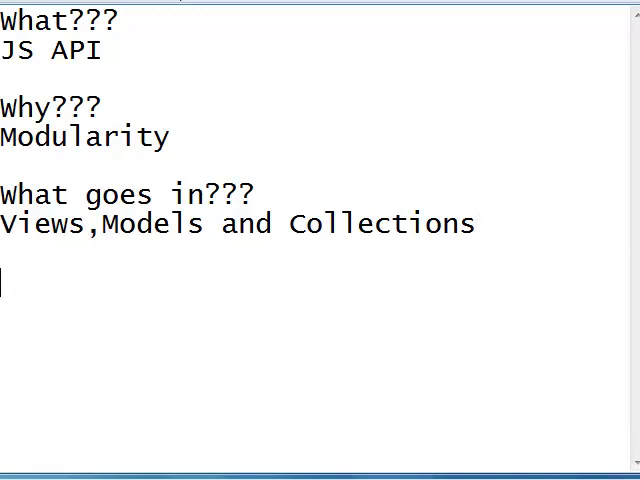
Write 'vs jQuery???' (correcting the misspelling) answered by 'Compliments', ending on a new line.
text(vs)
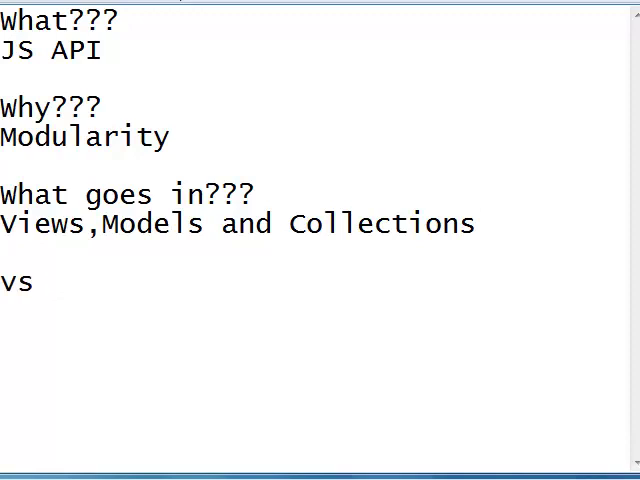
text(jQyer)
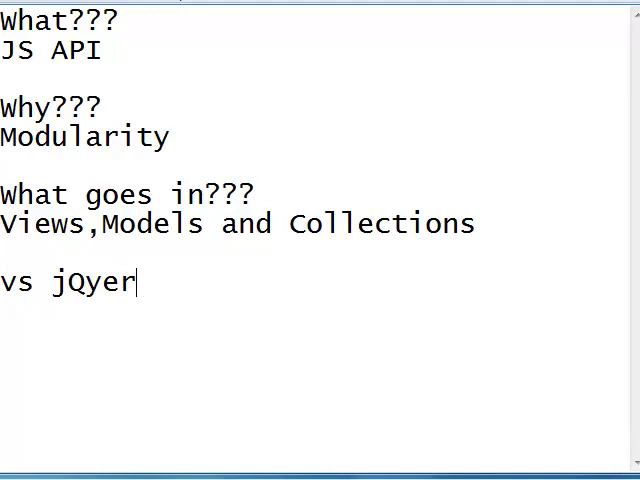
text(ue)
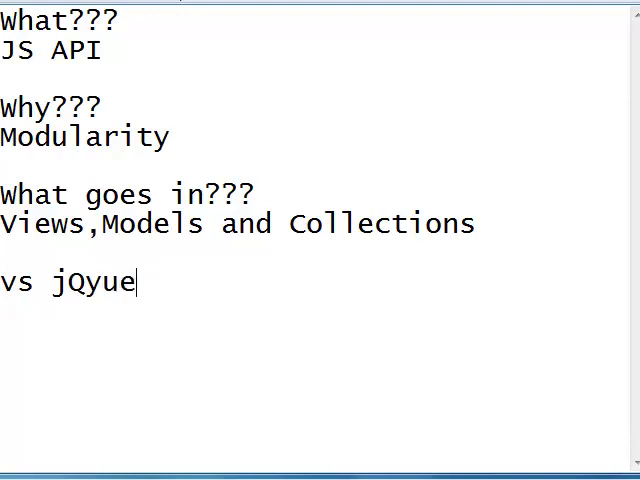
text(jQuery???)
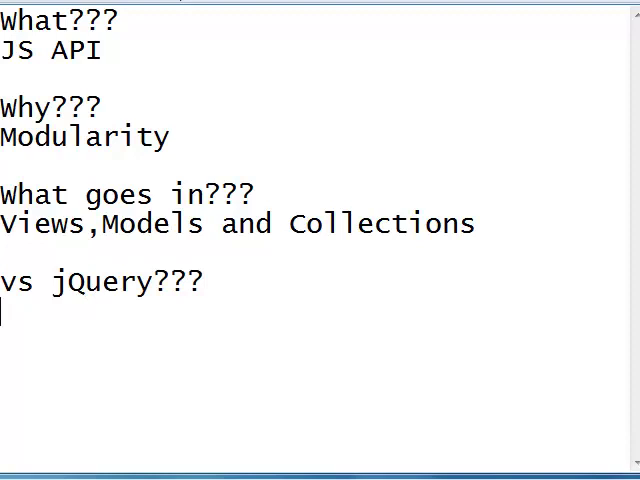
text(Complim)
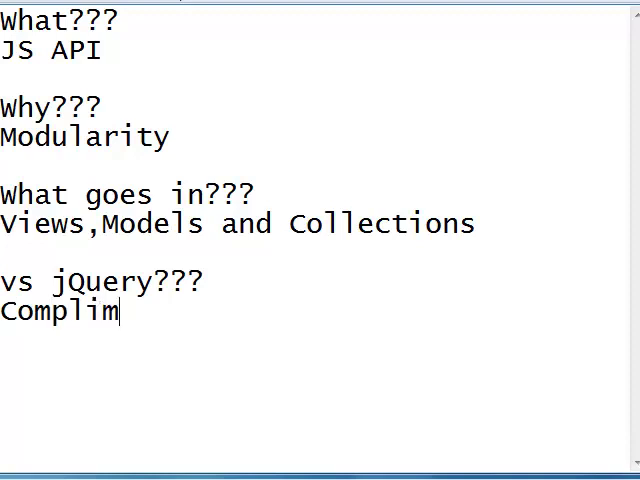
text(ents)
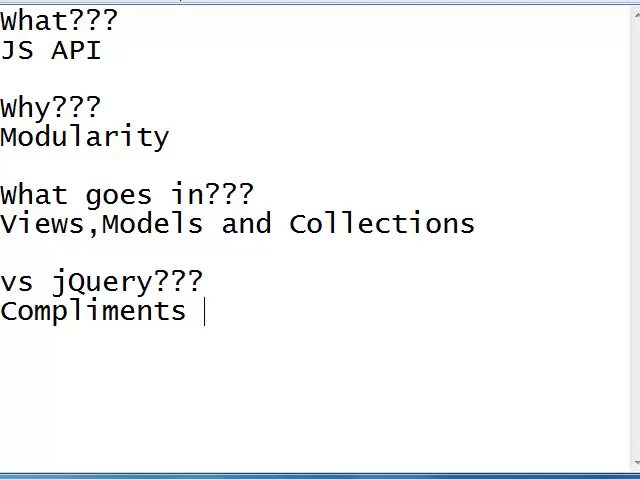
key(Return)
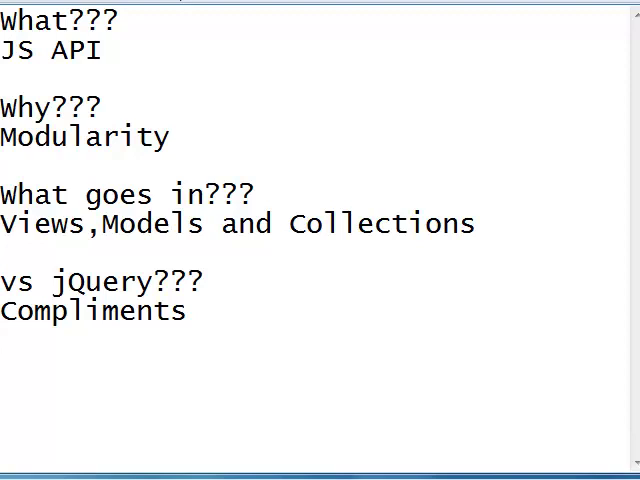
Write 'Compete???' followed by KnockOut.js, KendoUI and Ext JS4 on separate lines.
text(Com)
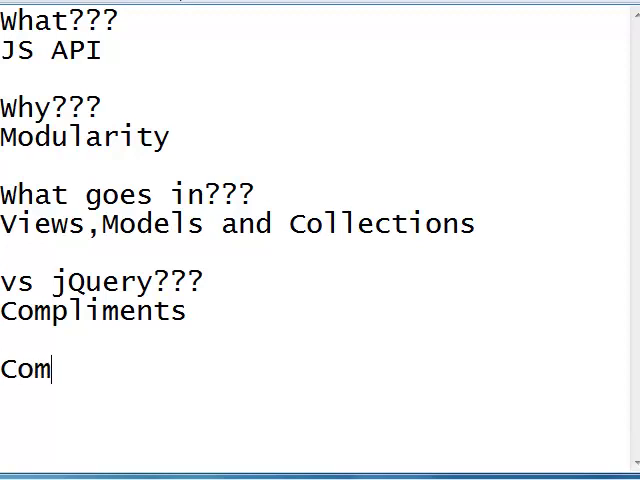
text(pete???)
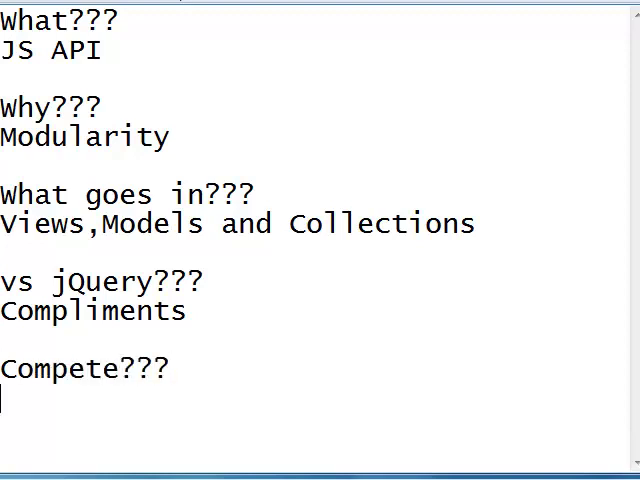
text(Kno)
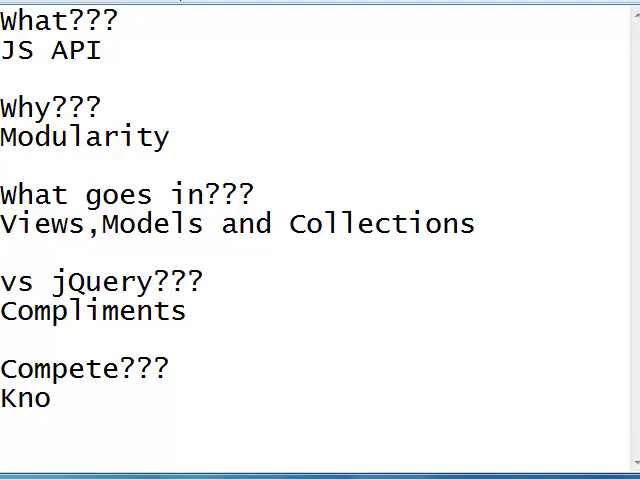
text(ckOut.js)
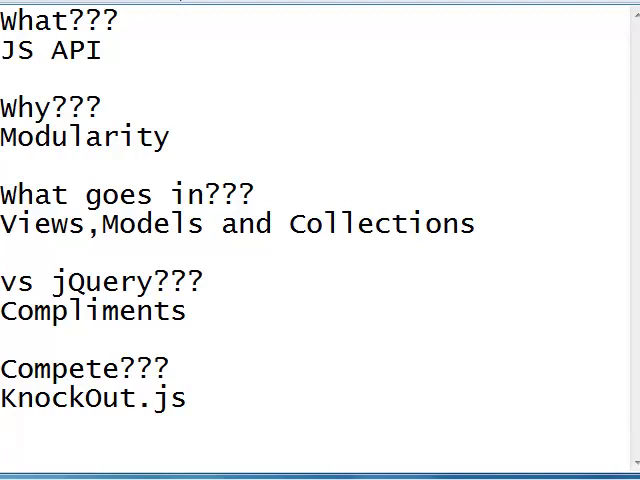
text(KendoUI)
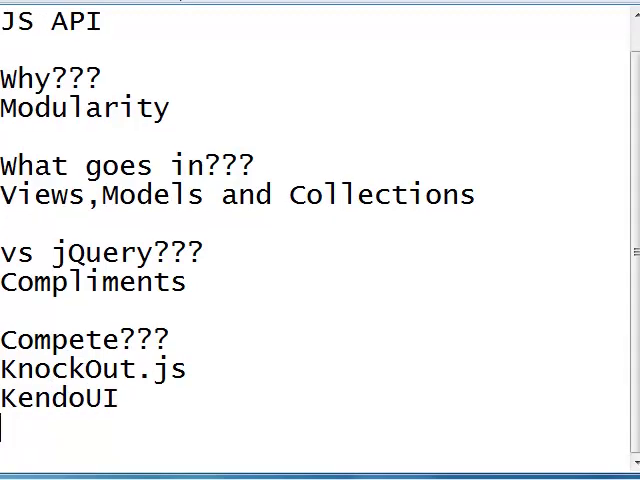
text(Ext JS)
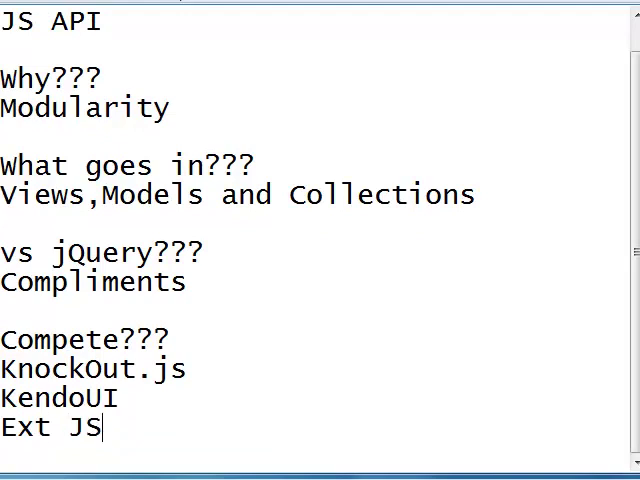
text(4)
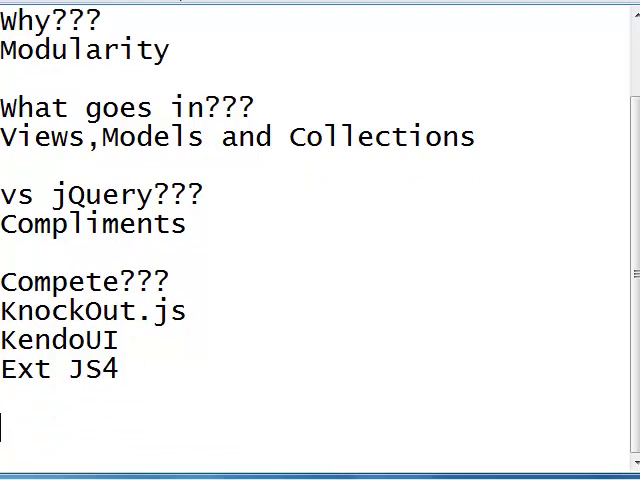
Write 'Get Started' with 'backbonejs.org' on the line beneath it.
text(Get St)
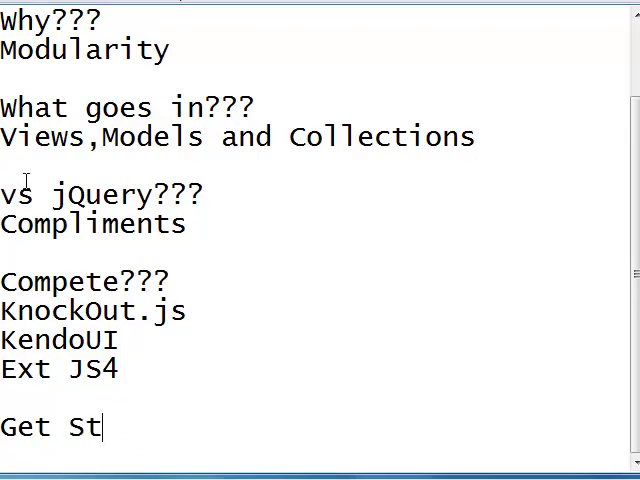
text(arted)
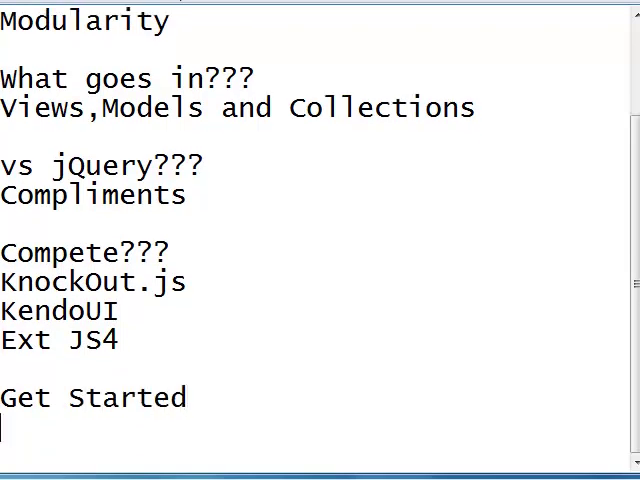
text(backbone)
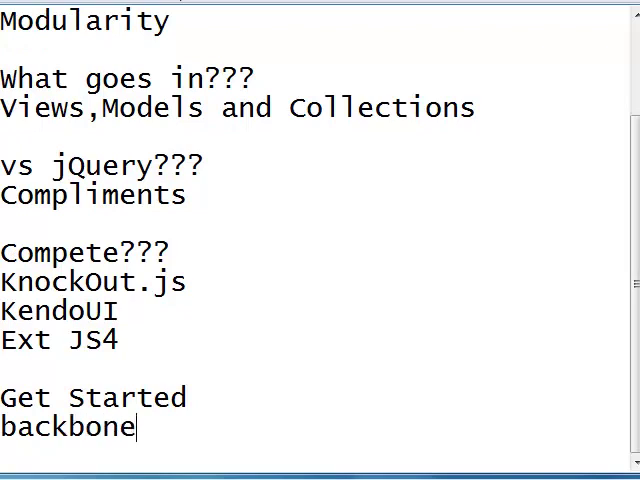
text(js.org)
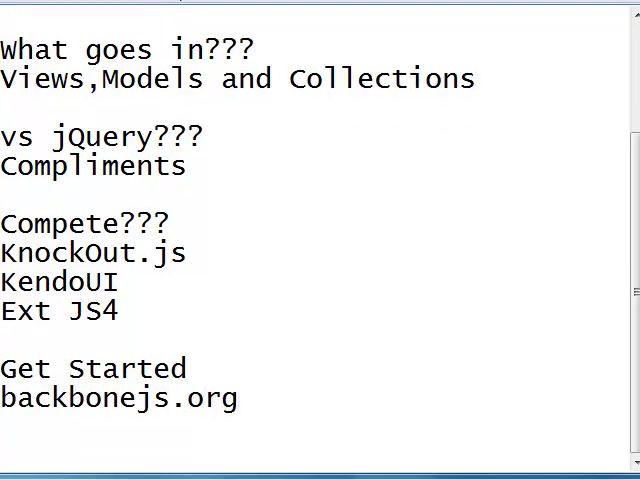